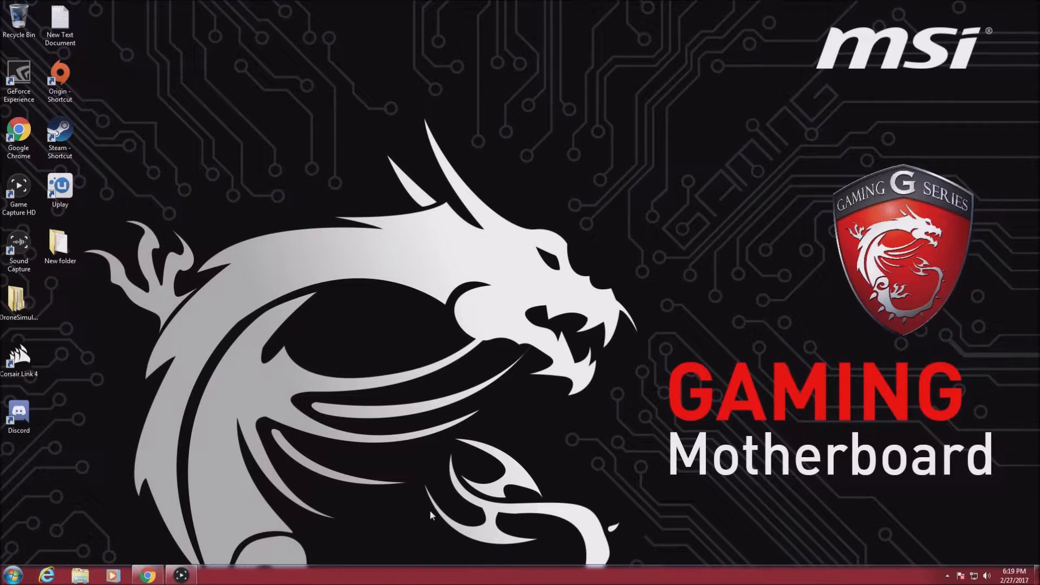
{"action": "mouse_move", "coordinate": [306, 202]}
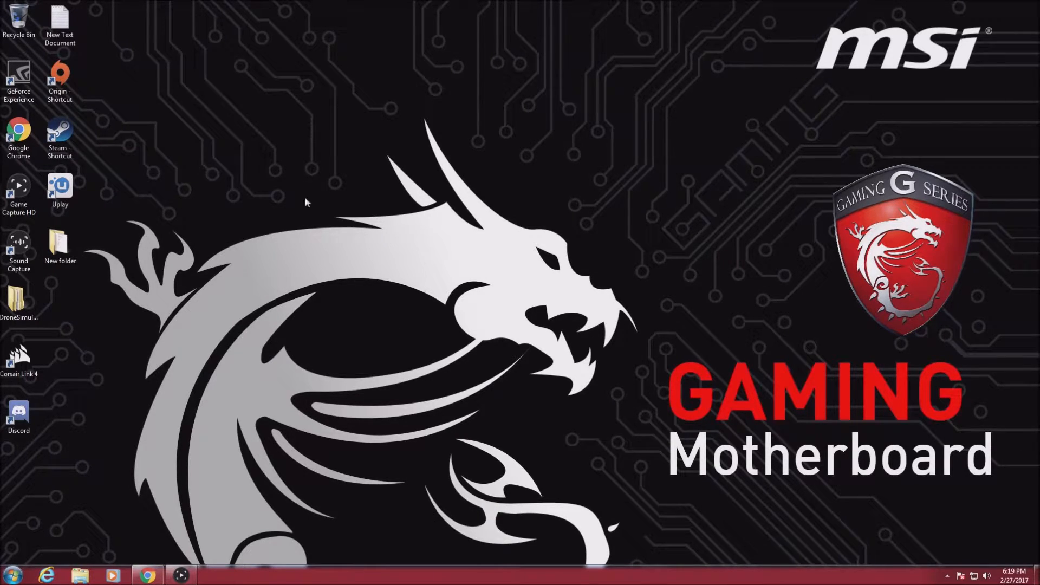
{"action": "mouse_move", "coordinate": [270, 41]}
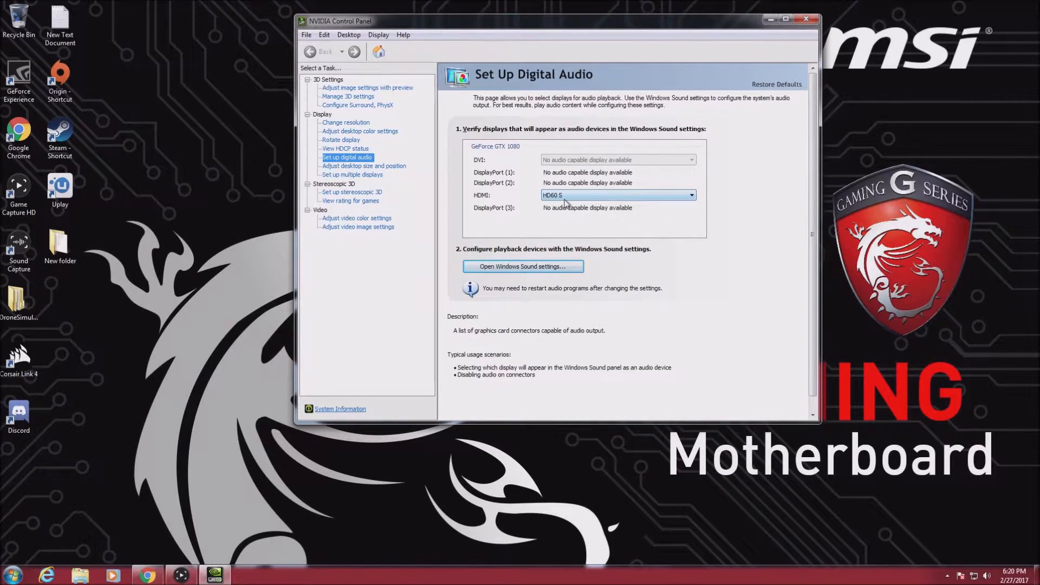
Bring up Elgato Sound Capture over the Game Capture HD window.
{"action": "left_click", "coordinate": [806, 18]}
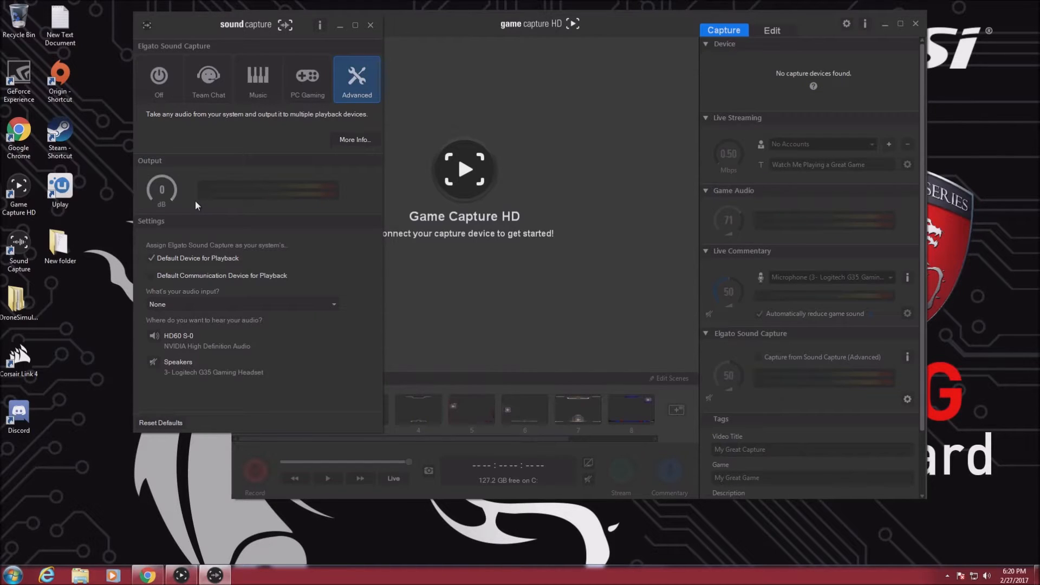
{"action": "mouse_move", "coordinate": [199, 107]}
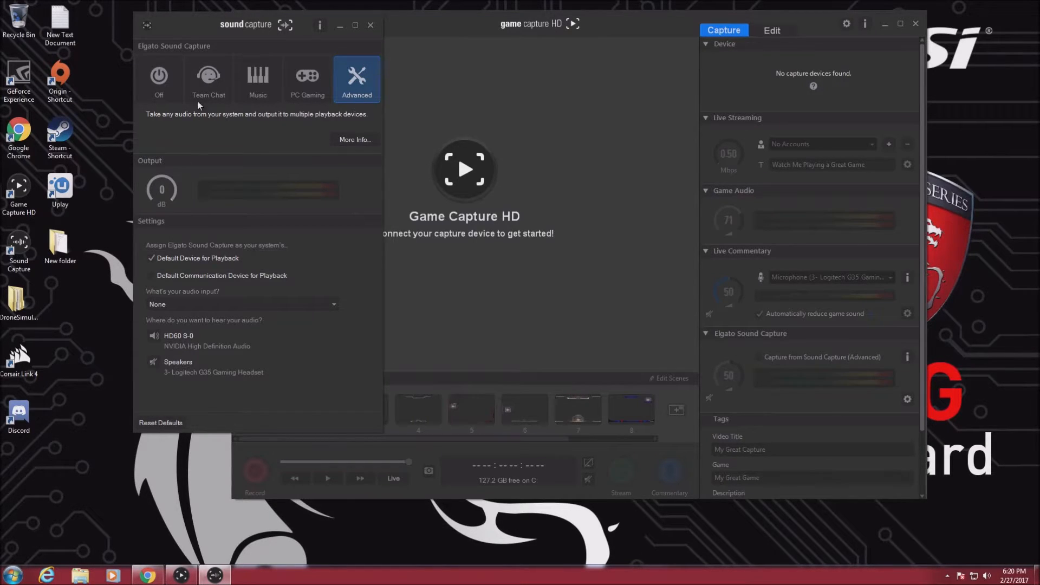
Switch Sound Capture to the PC Gaming profile with HD60 S-0 as output.
{"action": "left_click", "coordinate": [307, 78]}
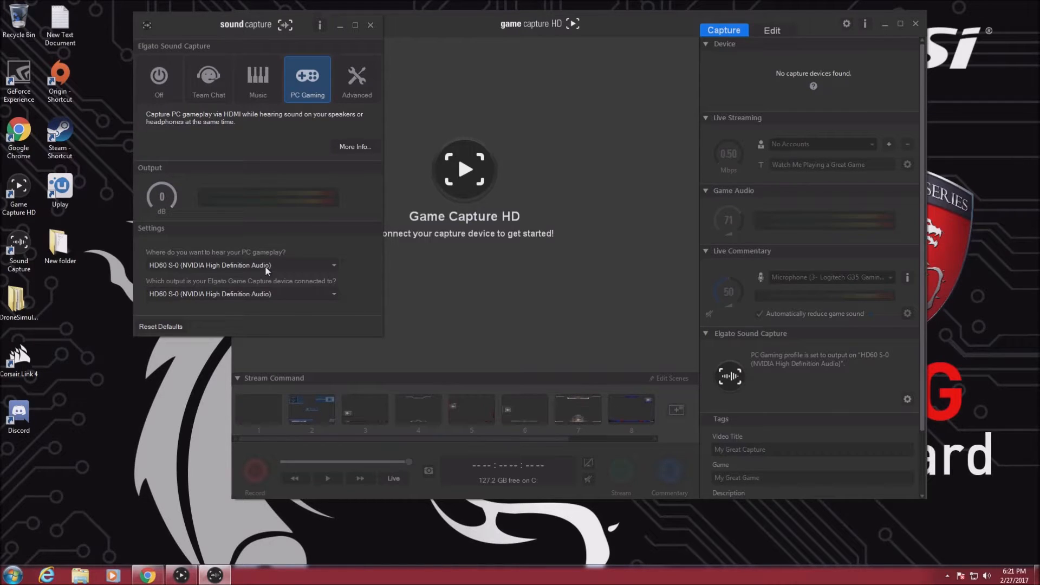
{"action": "mouse_move", "coordinate": [291, 295]}
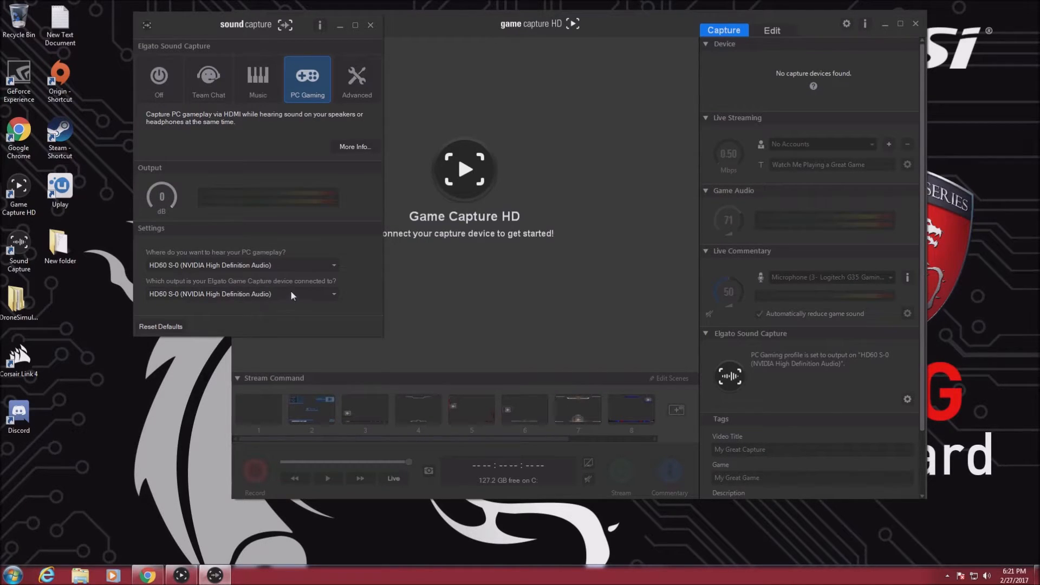
{"action": "mouse_move", "coordinate": [368, 83]}
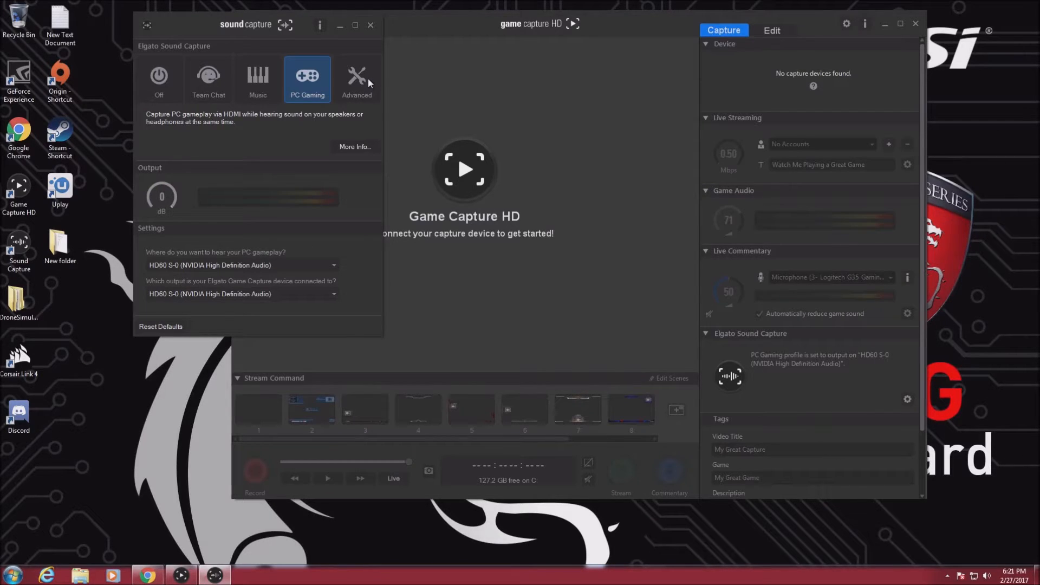
Switch Sound Capture back to the Advanced profile listing HD60 S-0 and G35 speakers.
{"action": "left_click", "coordinate": [357, 78]}
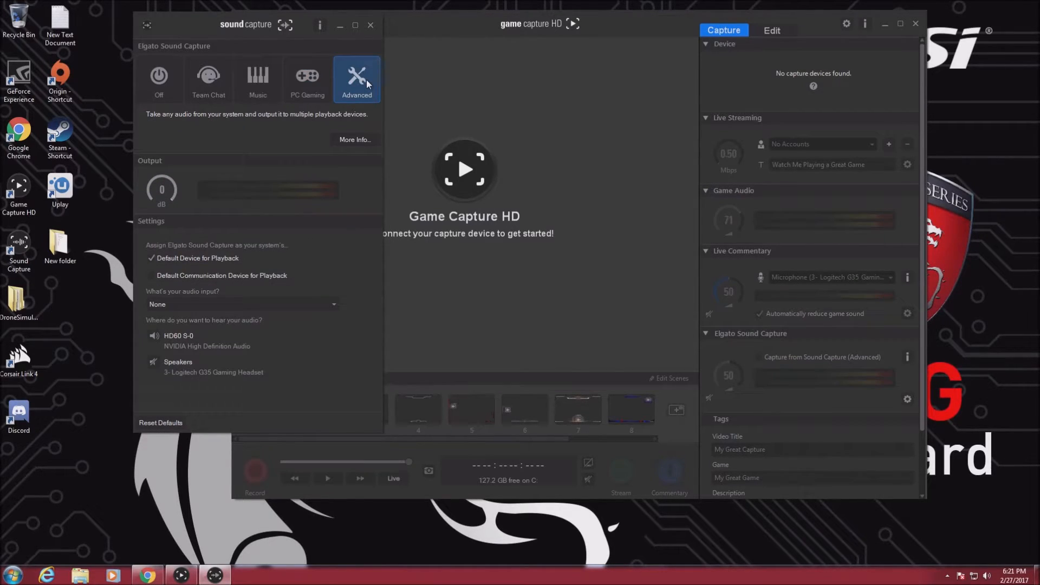
{"action": "mouse_move", "coordinate": [167, 269]}
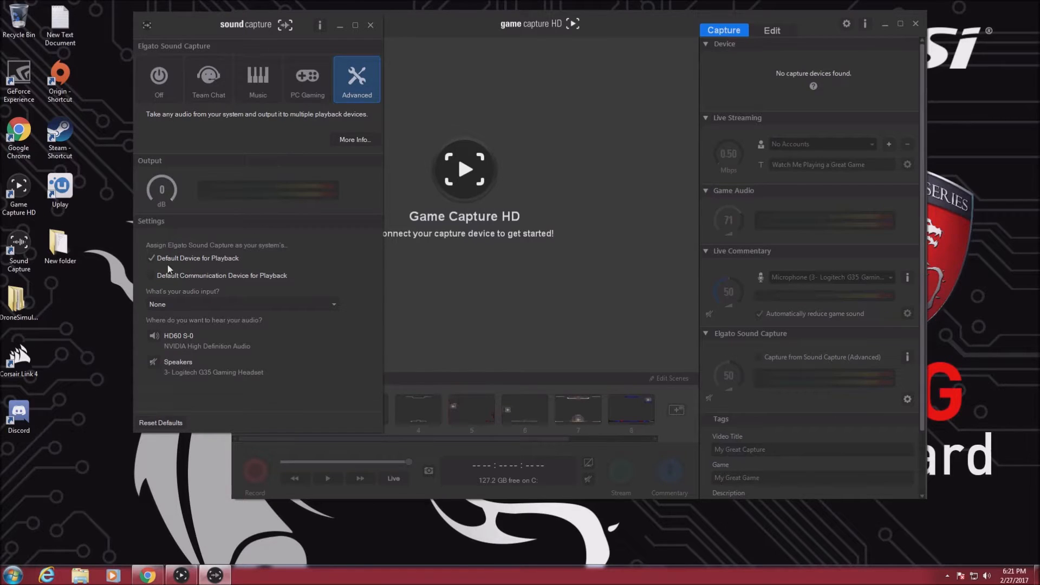
{"action": "mouse_move", "coordinate": [249, 262]}
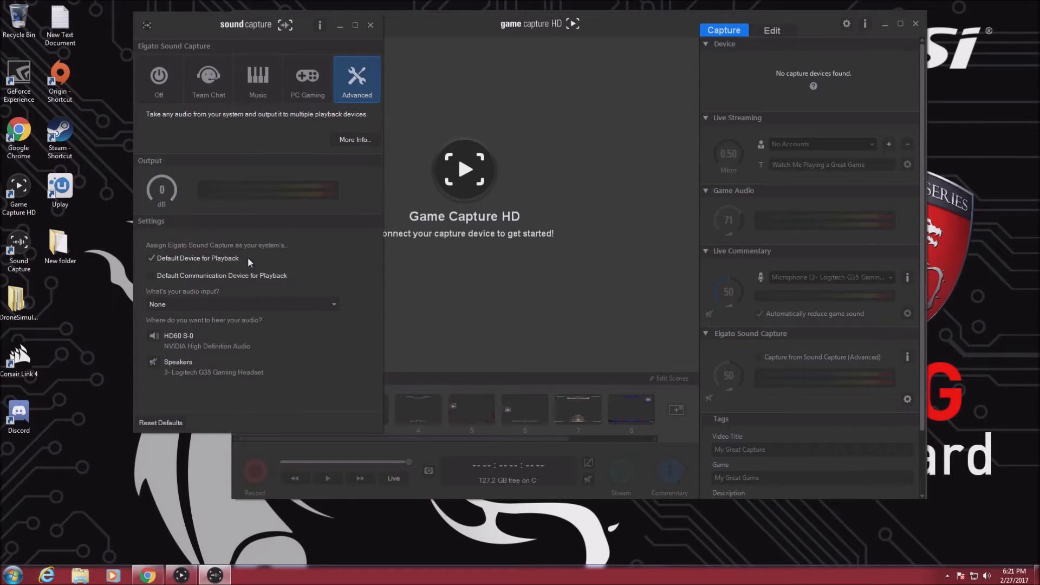
{"action": "mouse_move", "coordinate": [189, 343]}
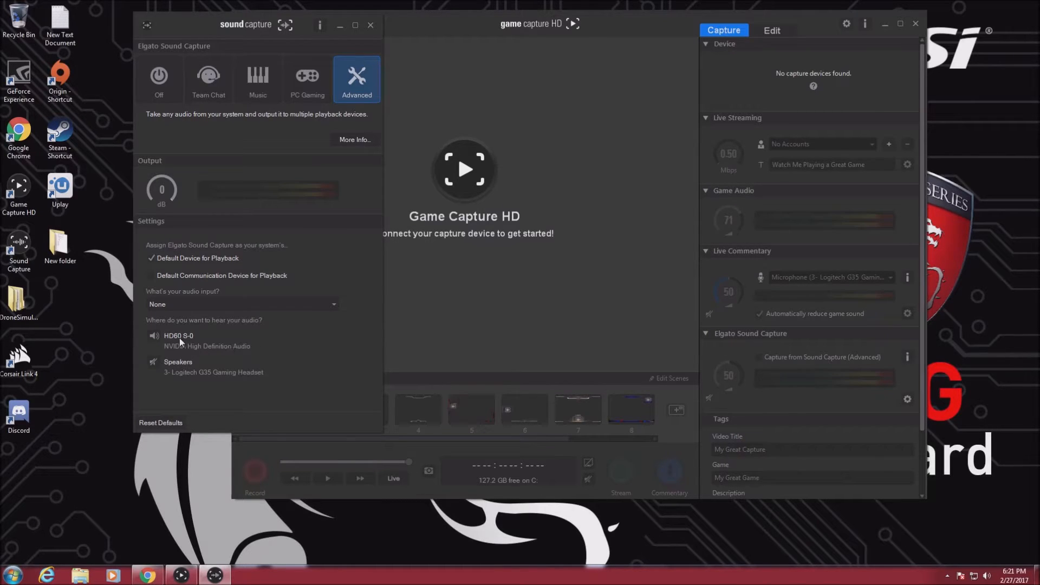
{"action": "mouse_move", "coordinate": [224, 351]}
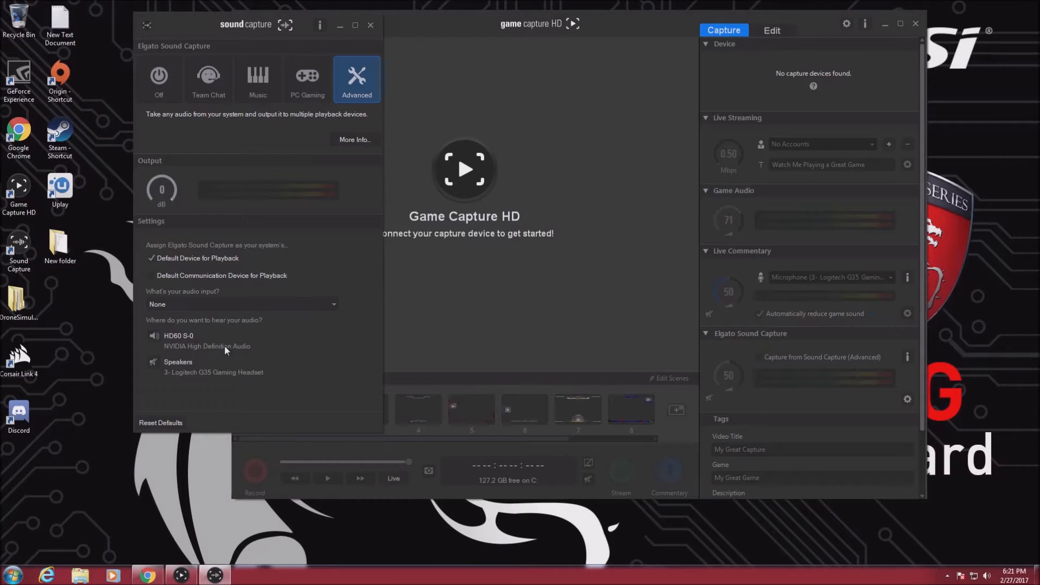
{"action": "mouse_move", "coordinate": [261, 381]}
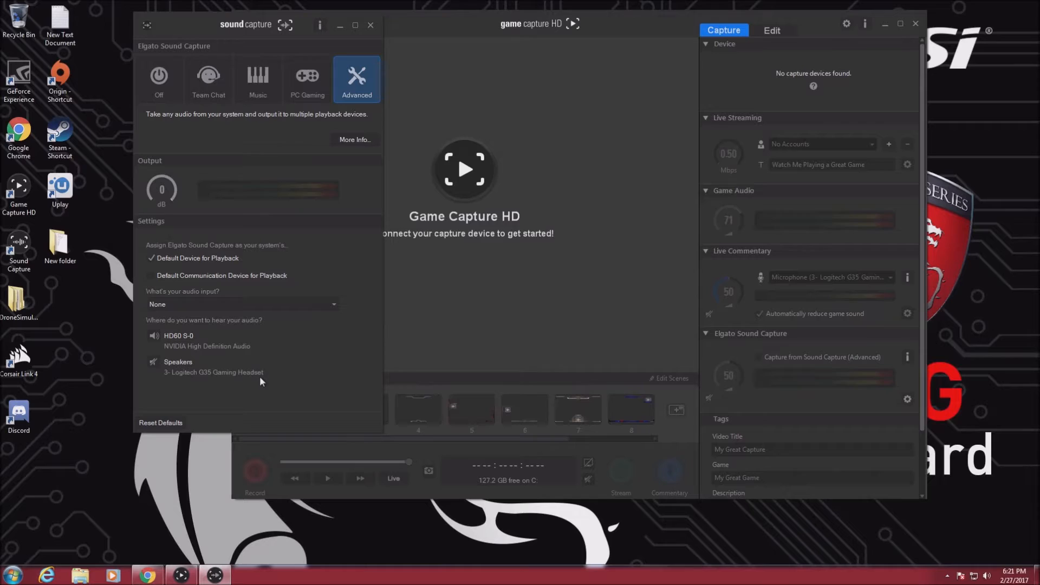
{"action": "mouse_move", "coordinate": [225, 352]}
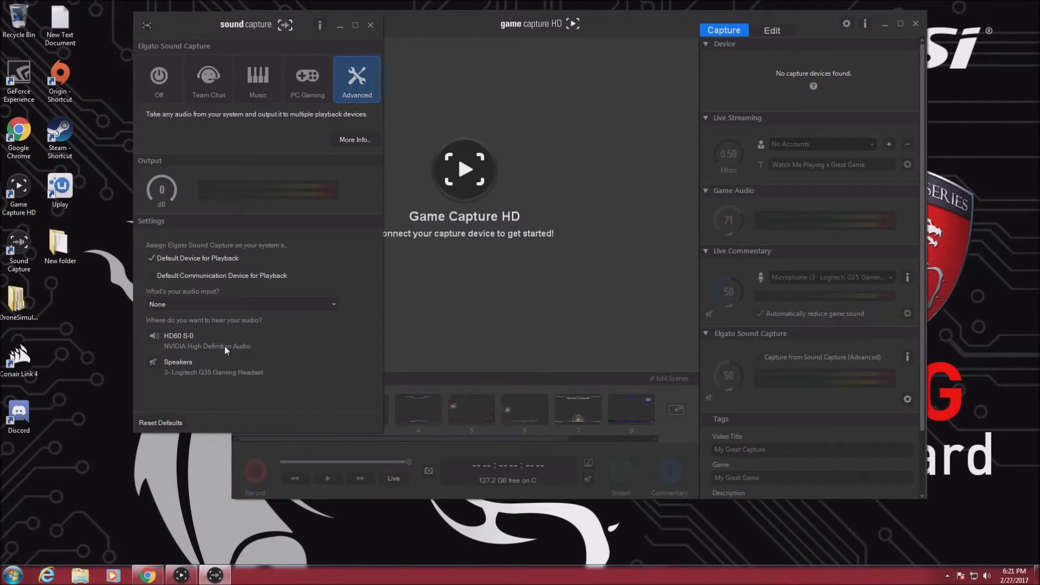
{"action": "mouse_move", "coordinate": [260, 381]}
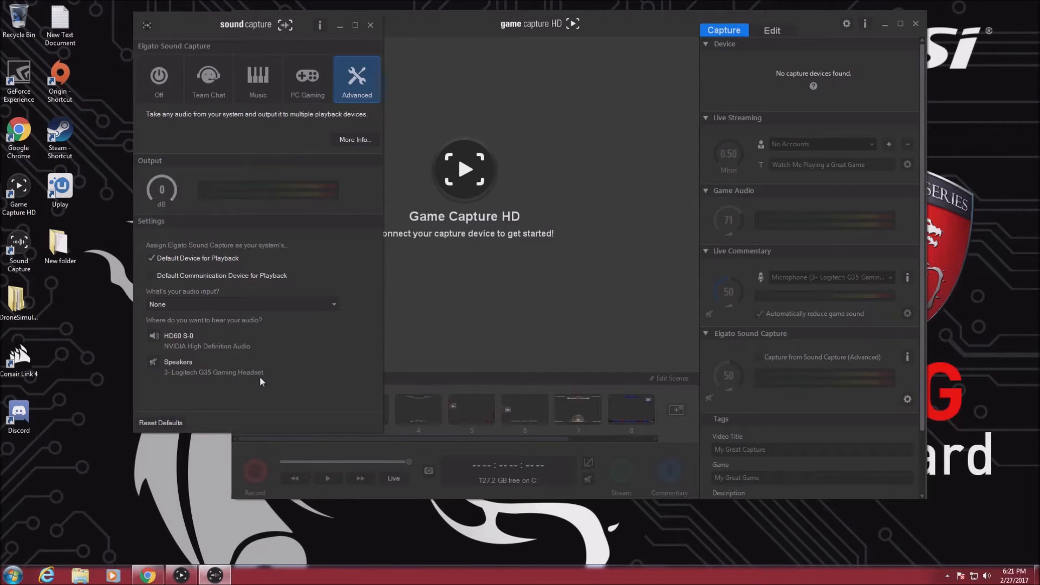
{"action": "mouse_move", "coordinate": [225, 350]}
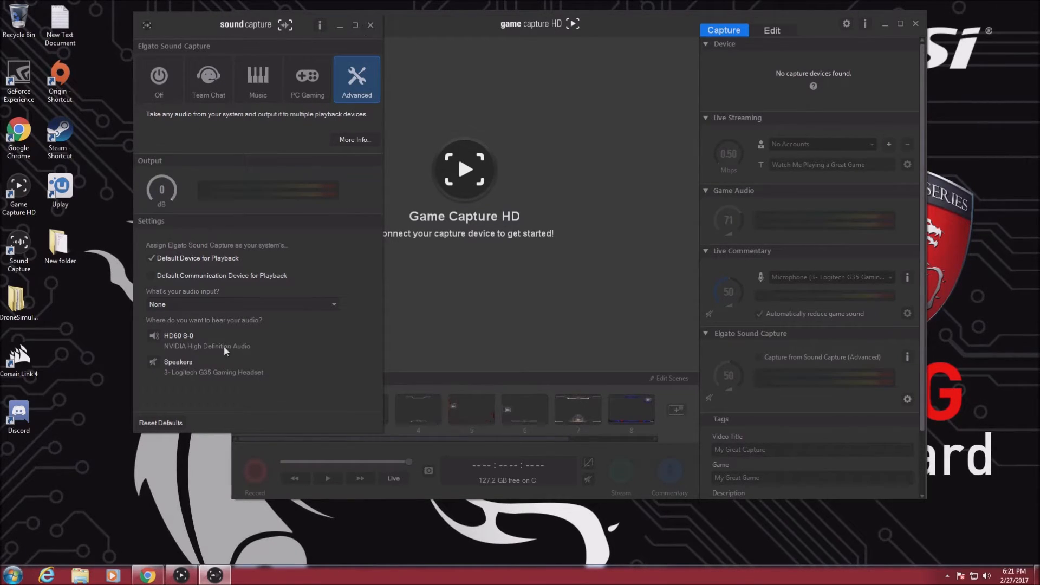
{"action": "mouse_move", "coordinate": [153, 377]}
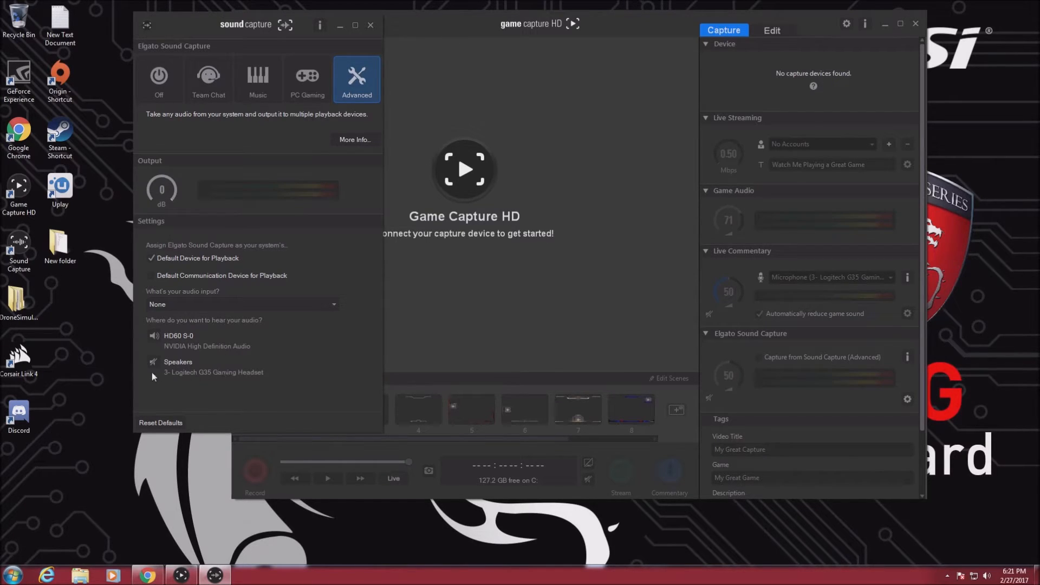
{"action": "mouse_move", "coordinate": [260, 382]}
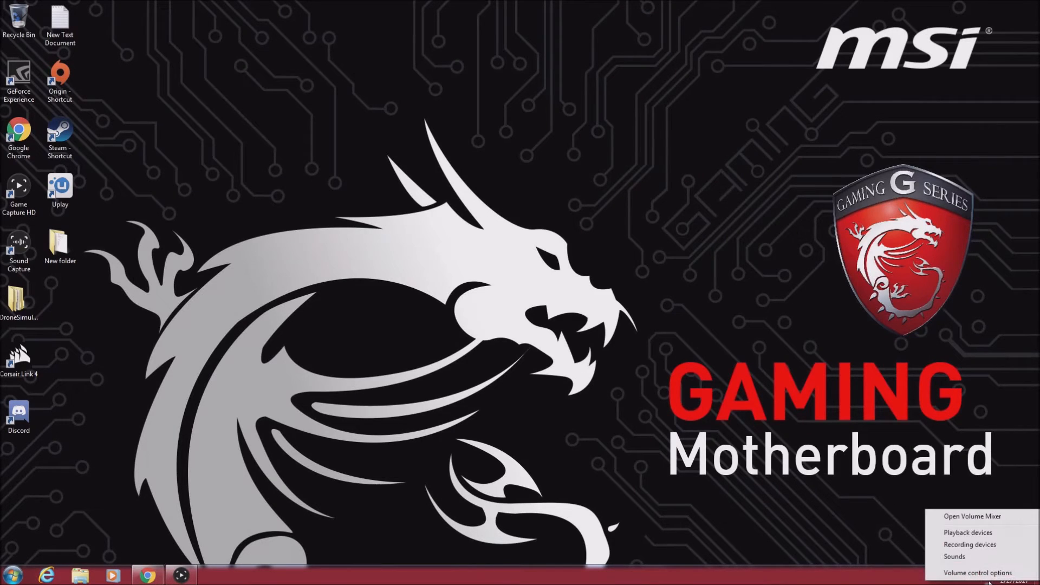
Review the G35 headset and HD60 S-0 playback devices, then show the recording devices.
{"action": "left_click", "coordinate": [968, 532]}
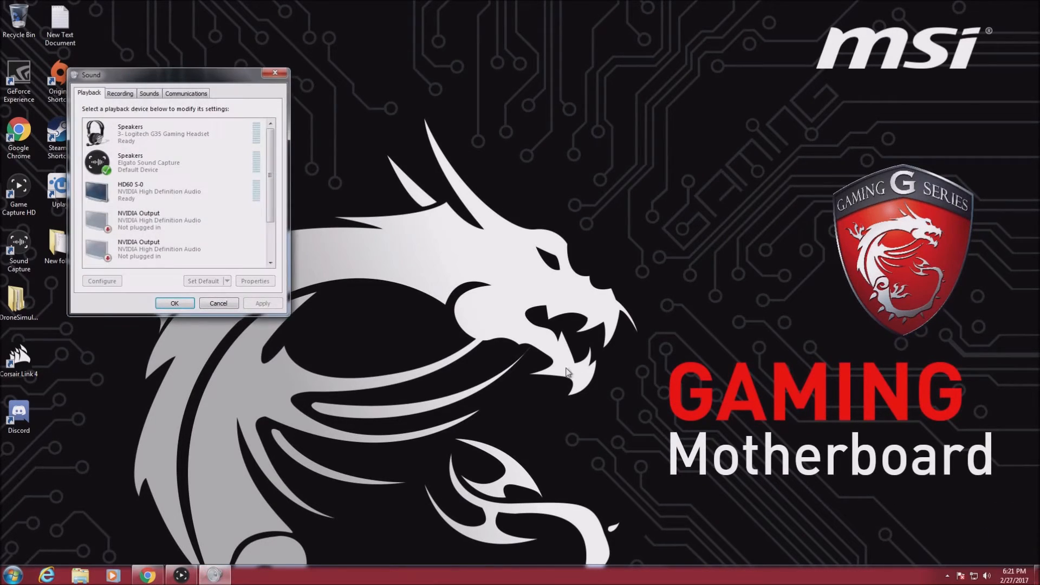
{"action": "left_click", "coordinate": [166, 162]}
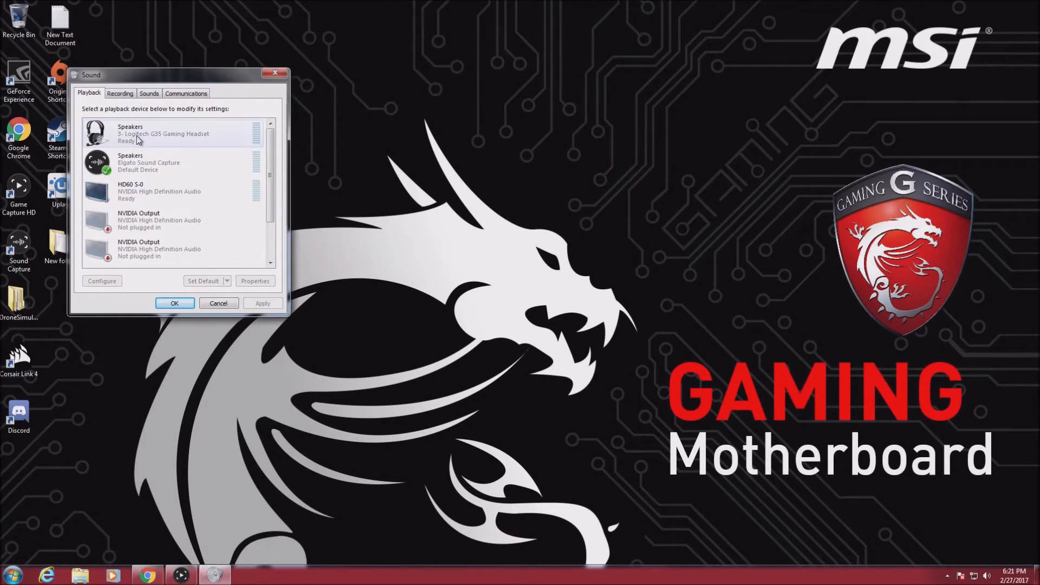
{"action": "left_click", "coordinate": [159, 191]}
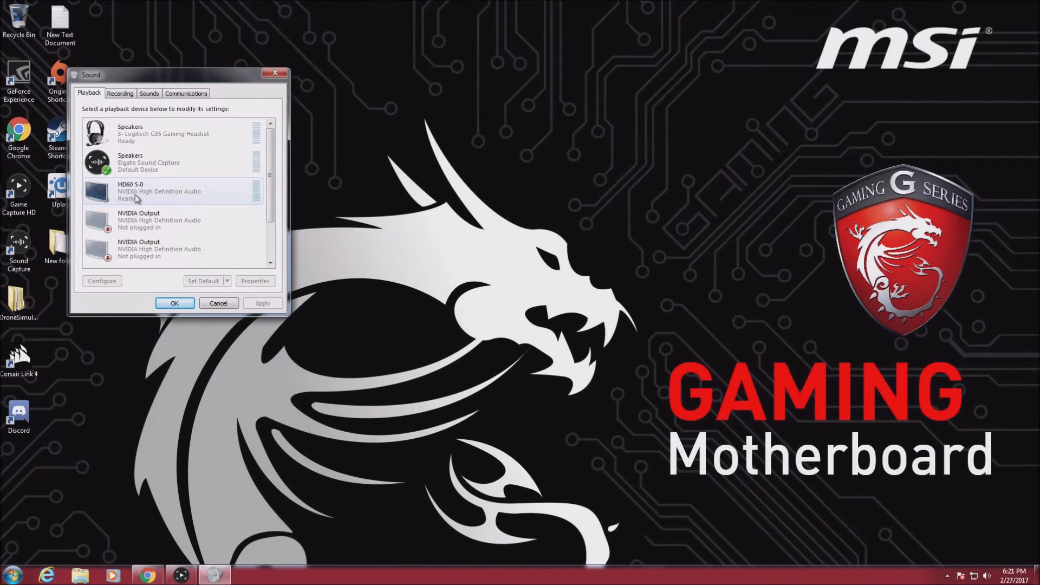
{"action": "left_click", "coordinate": [120, 92]}
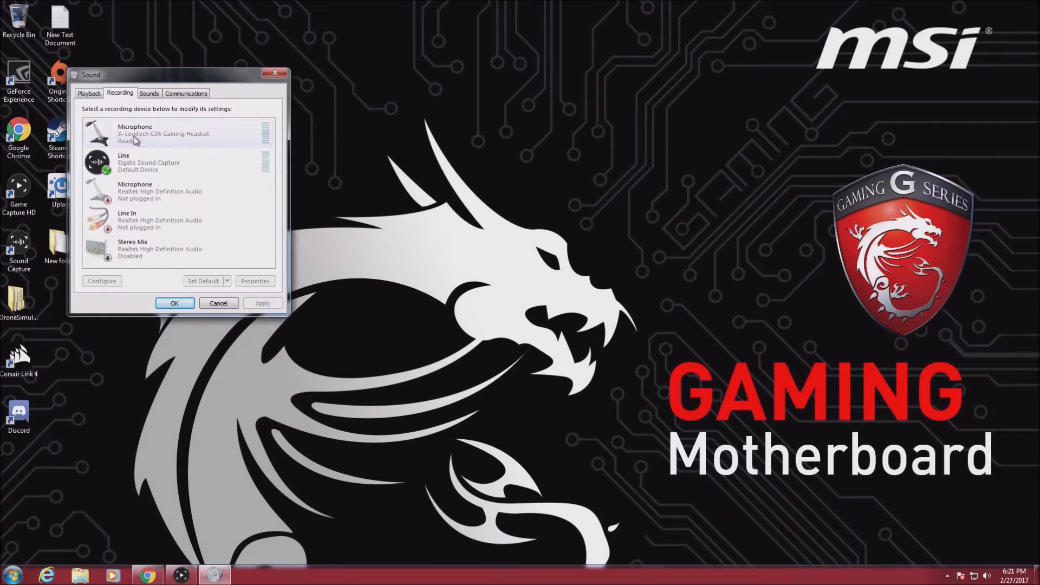
Set the Elgato Sound Capture Line to listen through the Logitech G35 headset.
{"action": "right_click", "coordinate": [149, 162]}
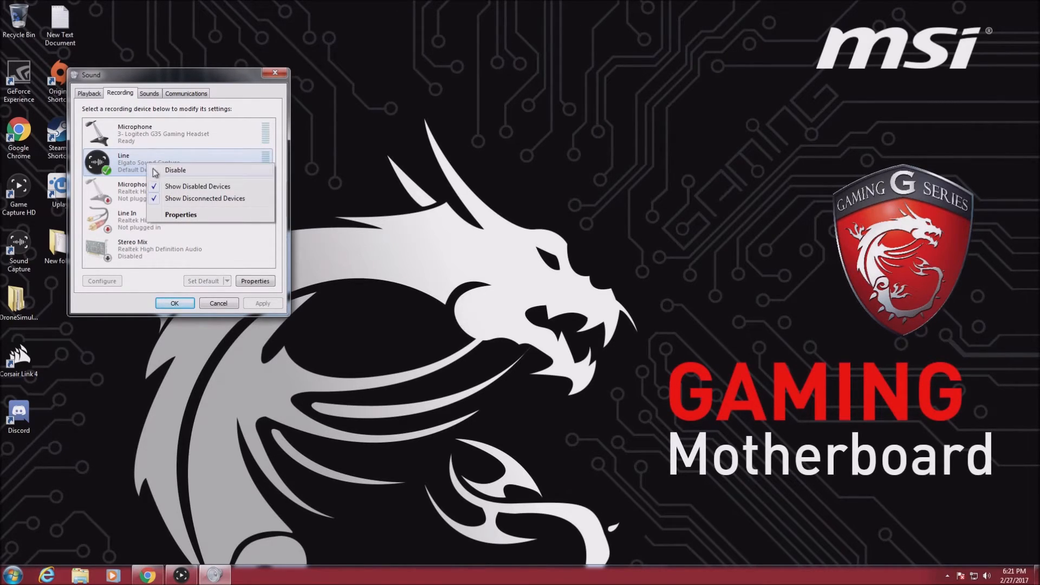
{"action": "left_click", "coordinate": [180, 214]}
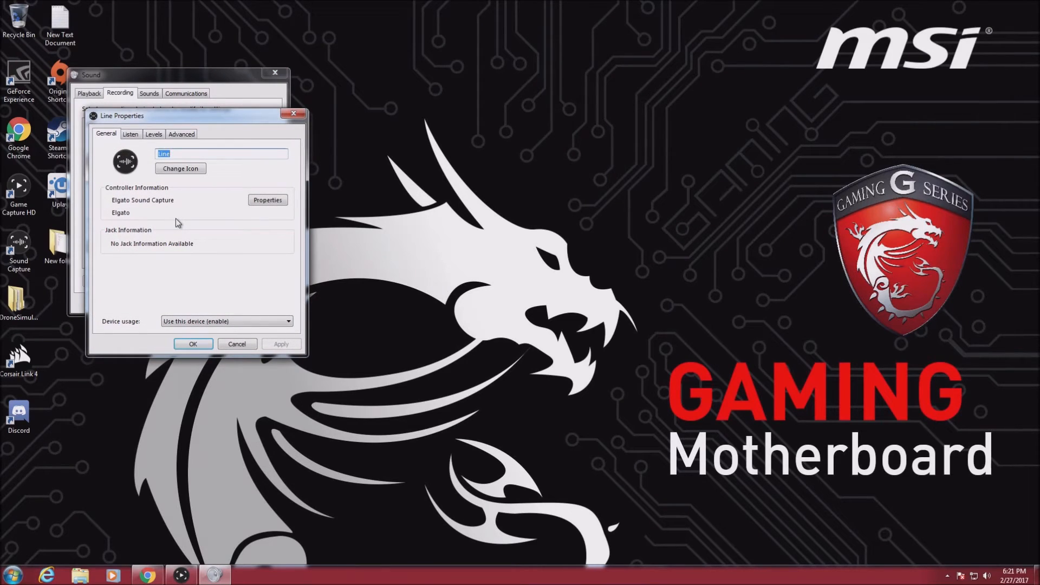
{"action": "left_click", "coordinate": [130, 133]}
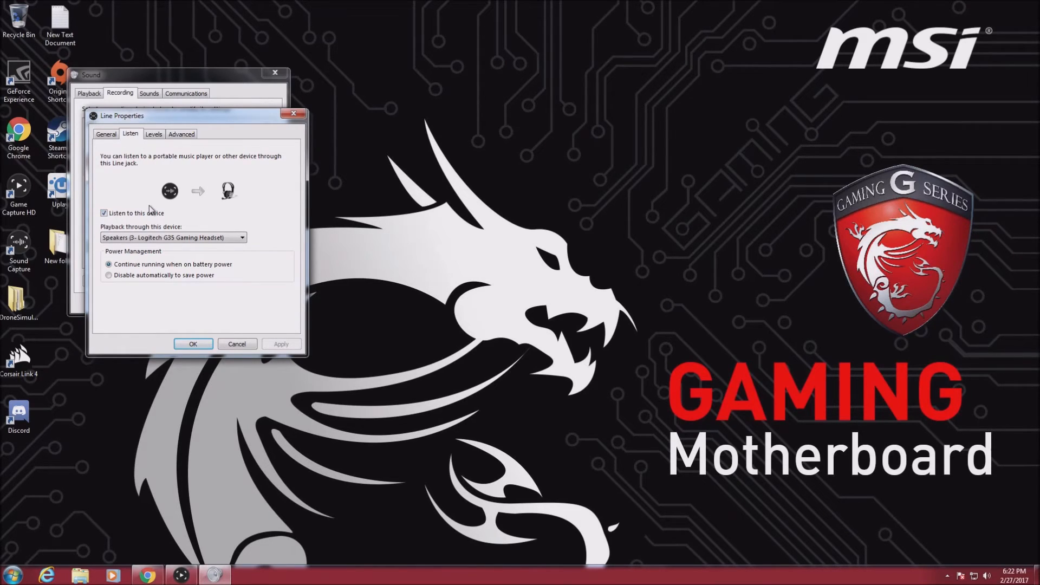
{"action": "mouse_move", "coordinate": [190, 221]}
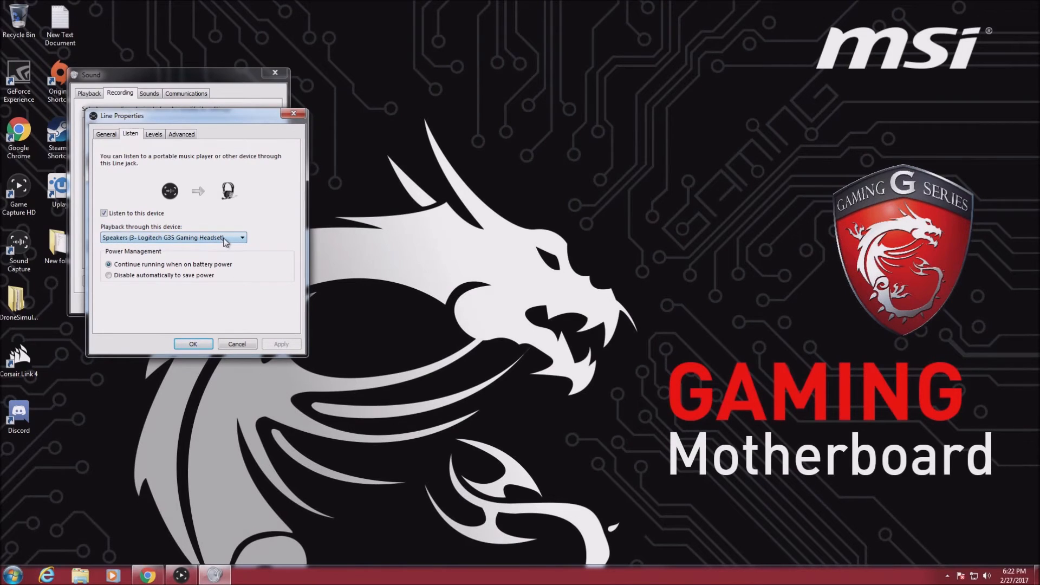
{"action": "mouse_move", "coordinate": [207, 325]}
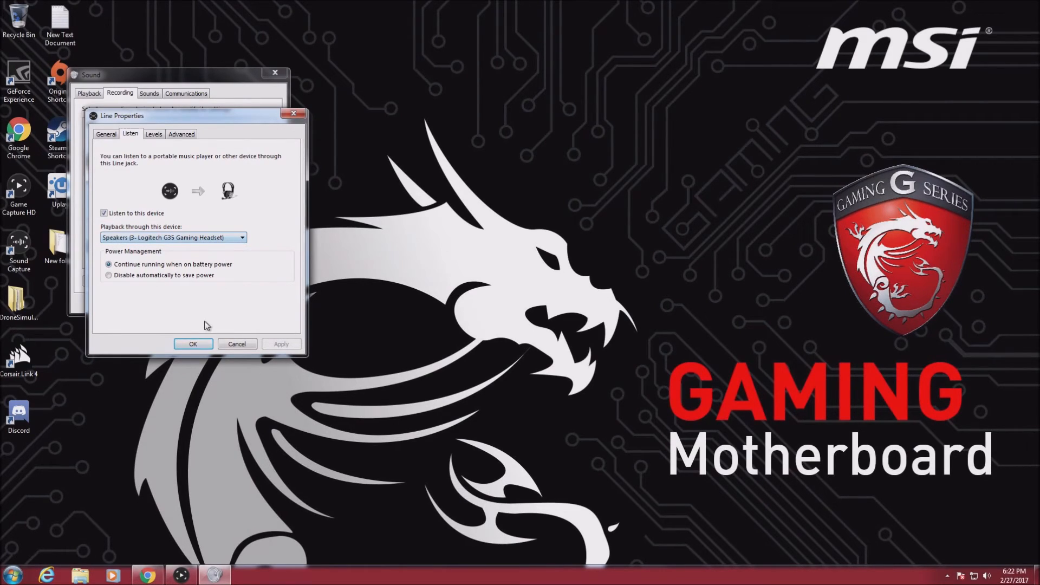
{"action": "left_click", "coordinate": [192, 344]}
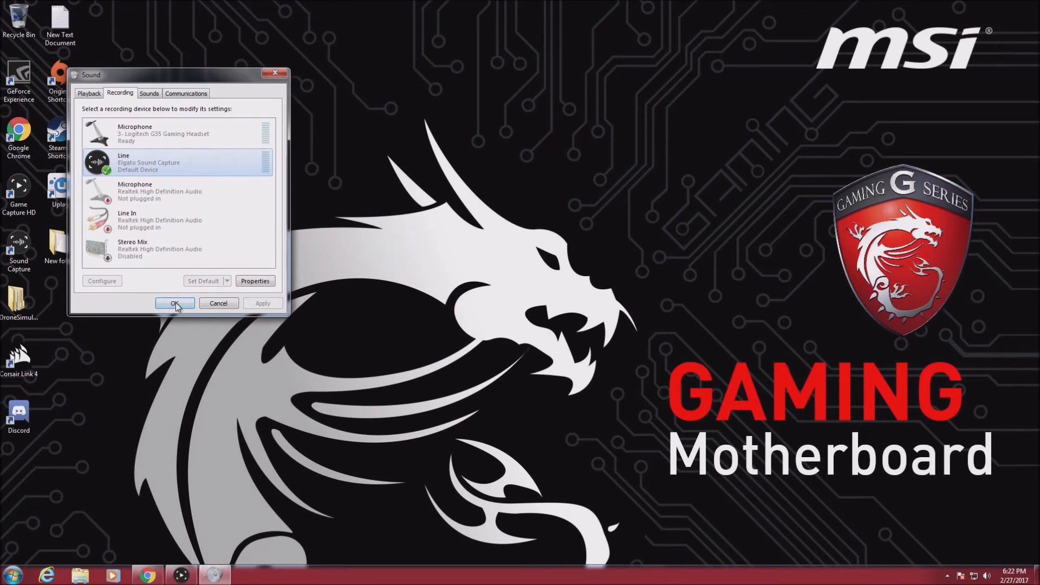
Apply the settings and close the Windows Sound dialog.
{"action": "left_click", "coordinate": [175, 303]}
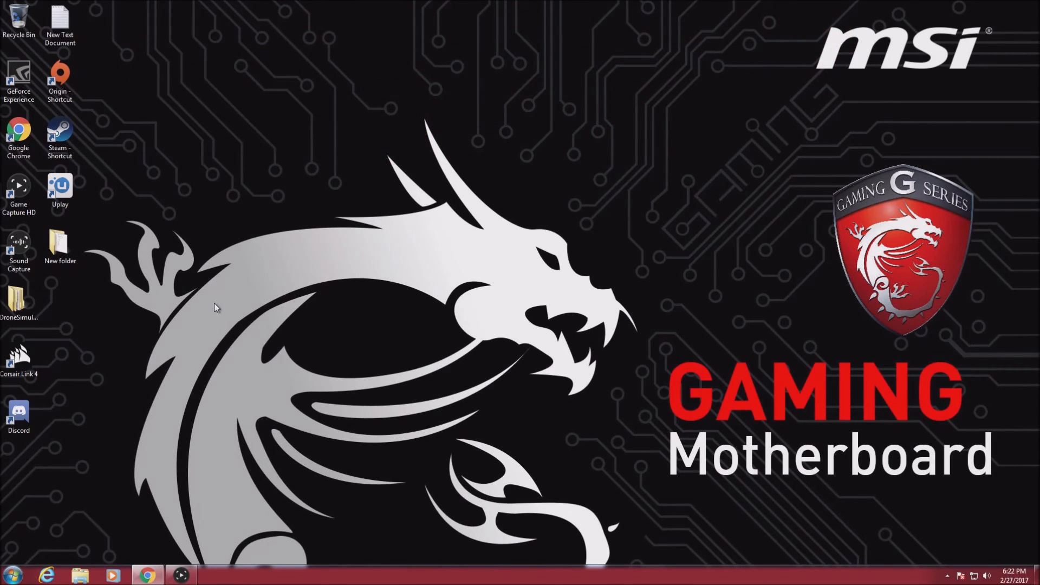
{"action": "mouse_move", "coordinate": [883, 359]}
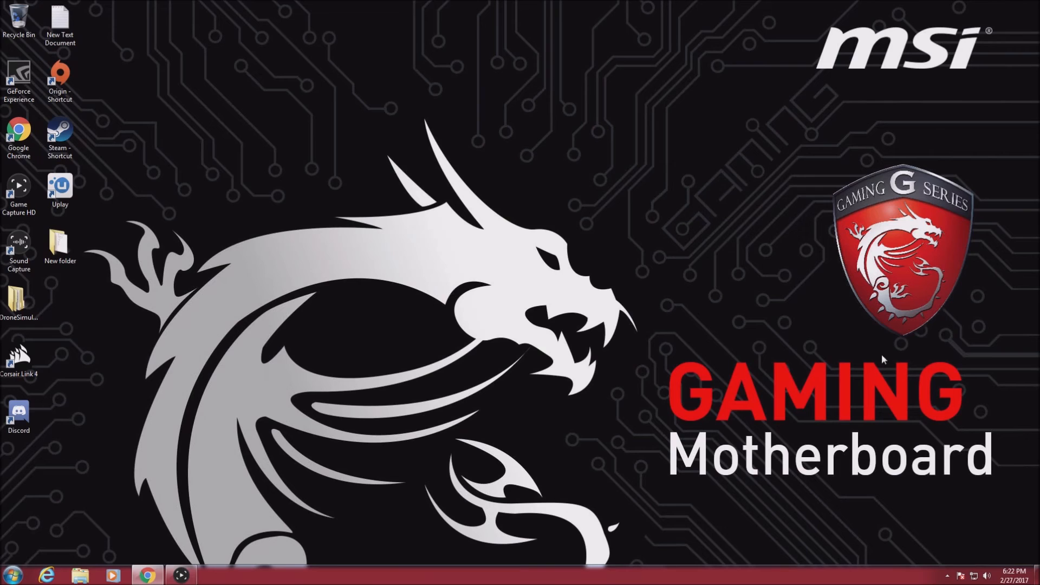
Restore the Game Capture HD window from the taskbar.
{"action": "left_click", "coordinate": [992, 575]}
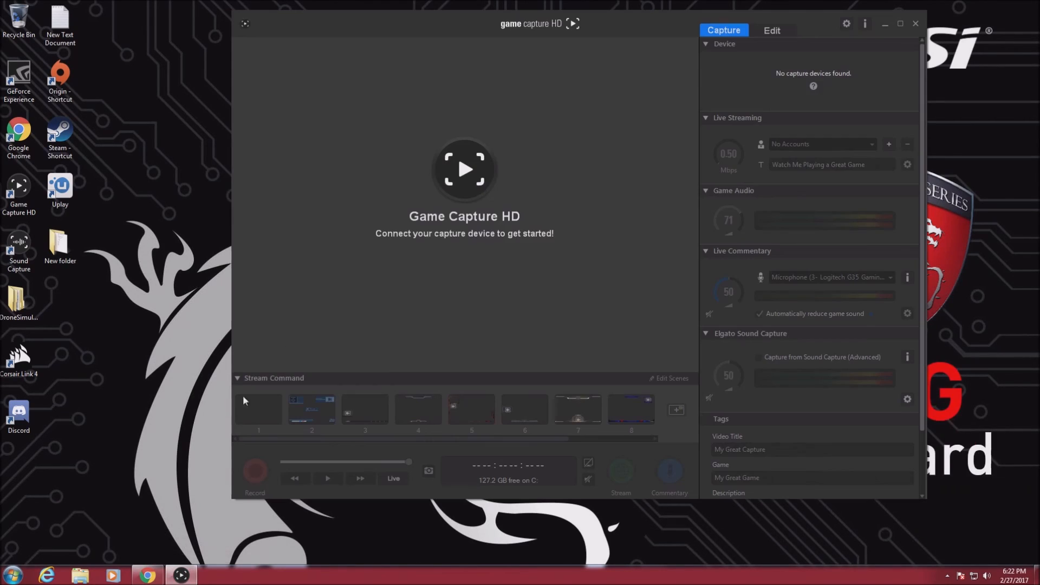
{"action": "mouse_move", "coordinate": [230, 414]}
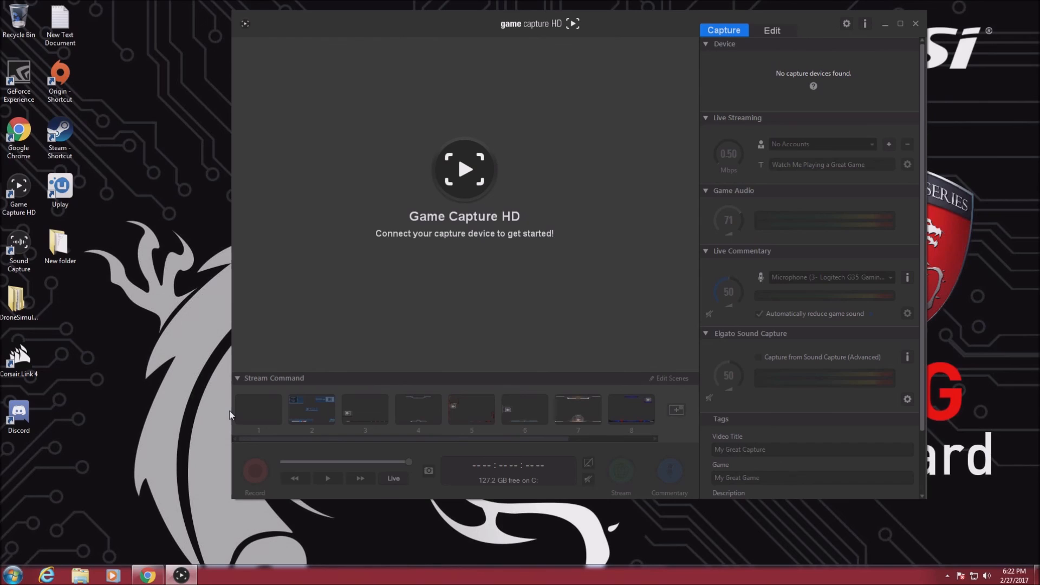